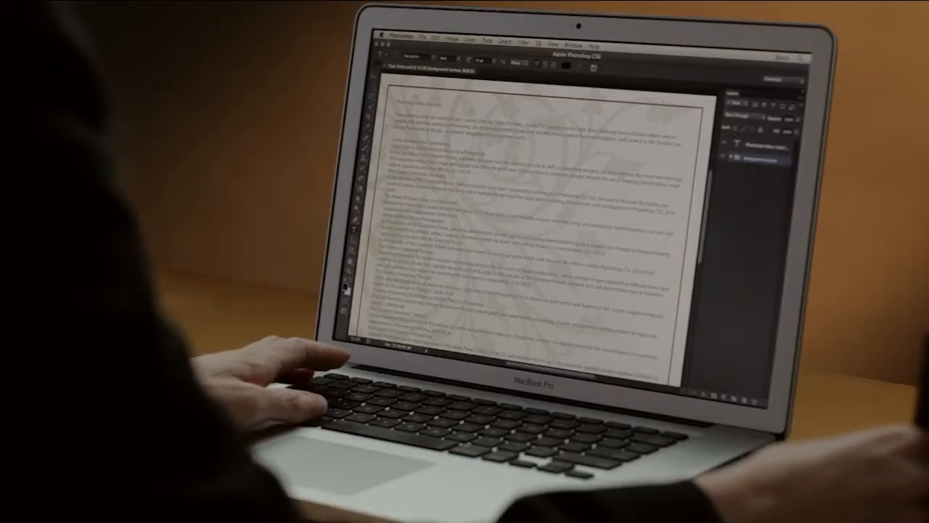
Open the Type > Panels menu to reveal the Character and Paragraph Styles panels.
click(267, 7)
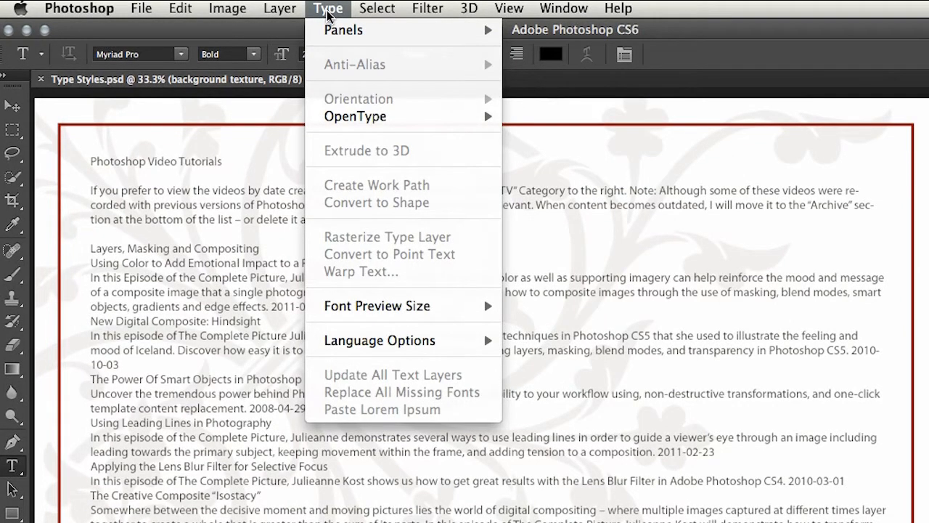
mouse_move(341, 29)
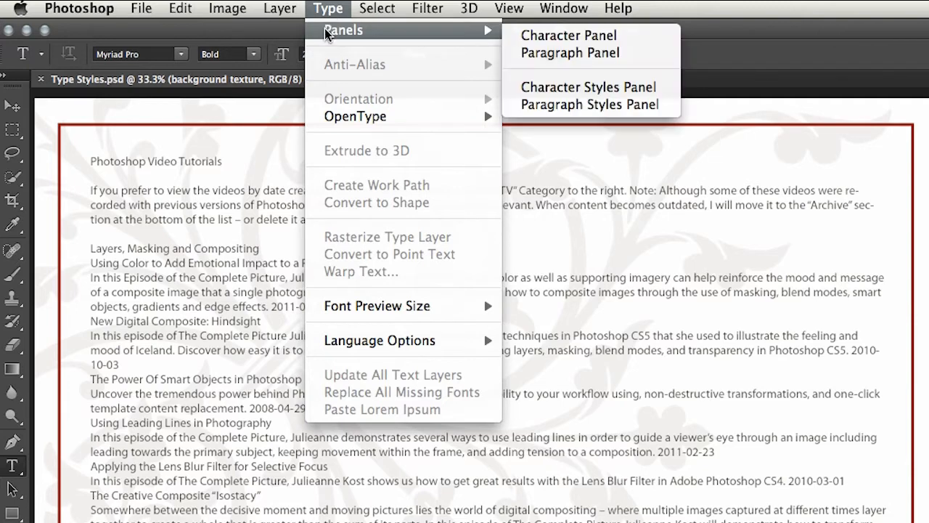
mouse_move(481, 31)
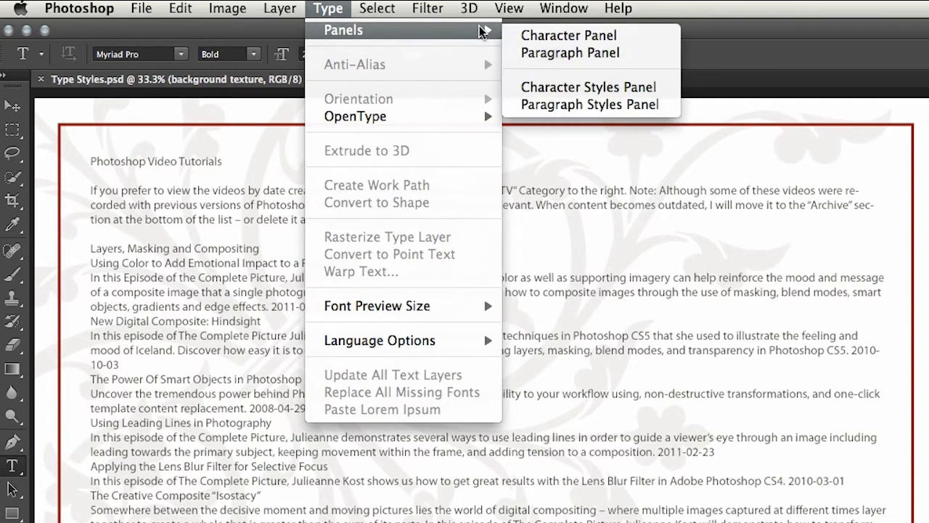
mouse_move(556, 56)
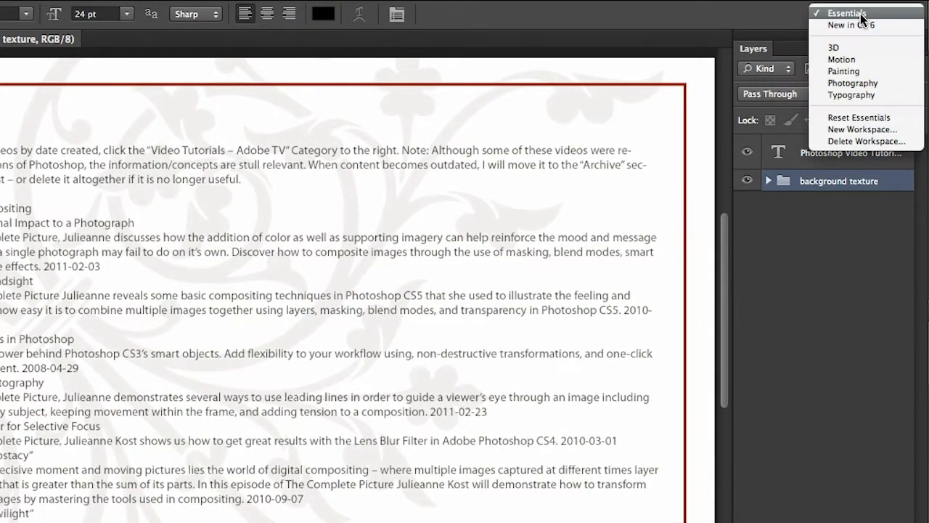
Switch to the Typography workspace, showing Character settings and blog paragraph styles.
click(852, 95)
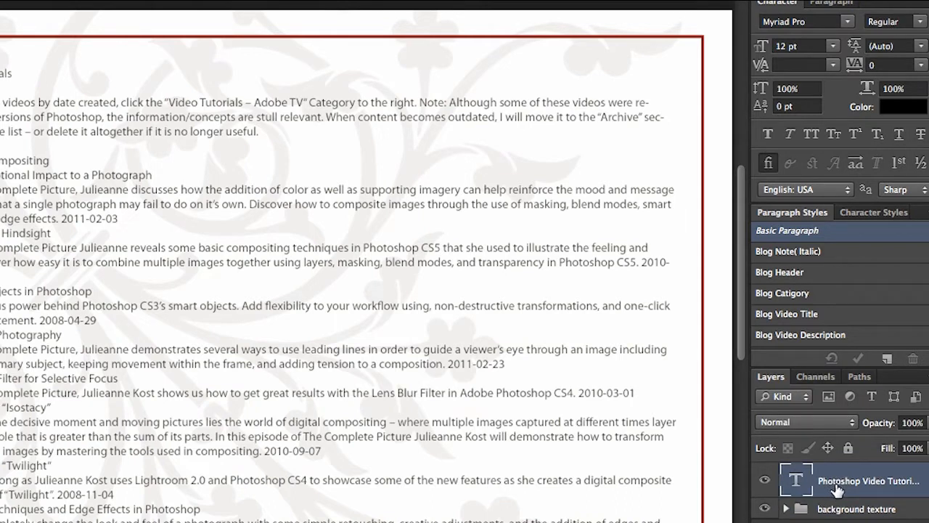
mouse_move(862, 268)
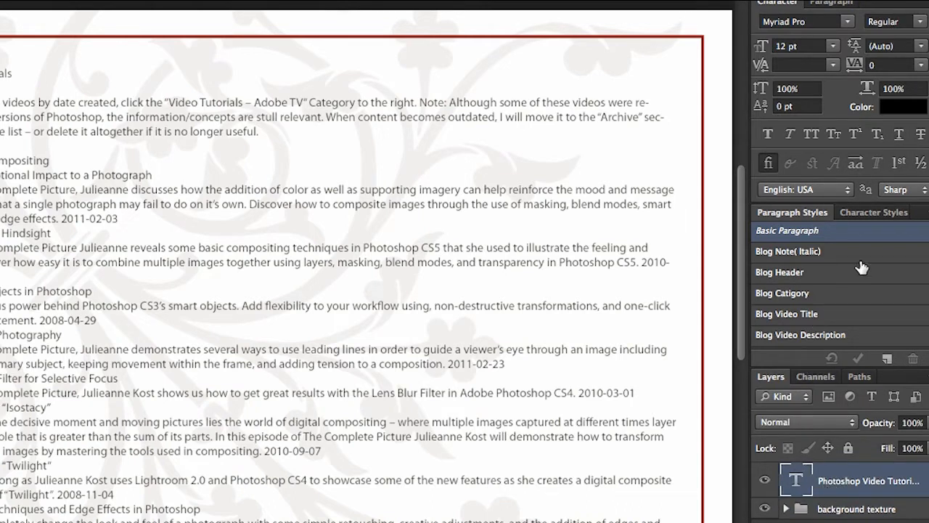
mouse_move(846, 259)
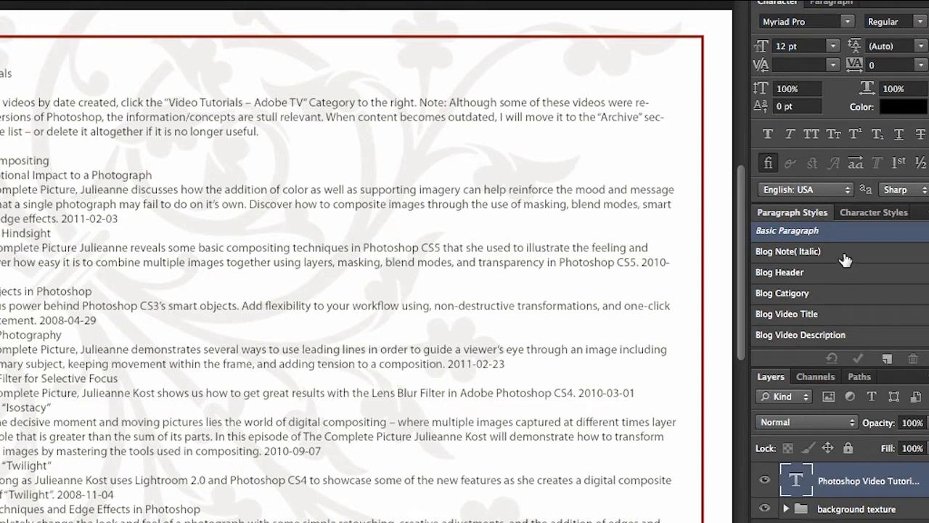
mouse_move(811, 276)
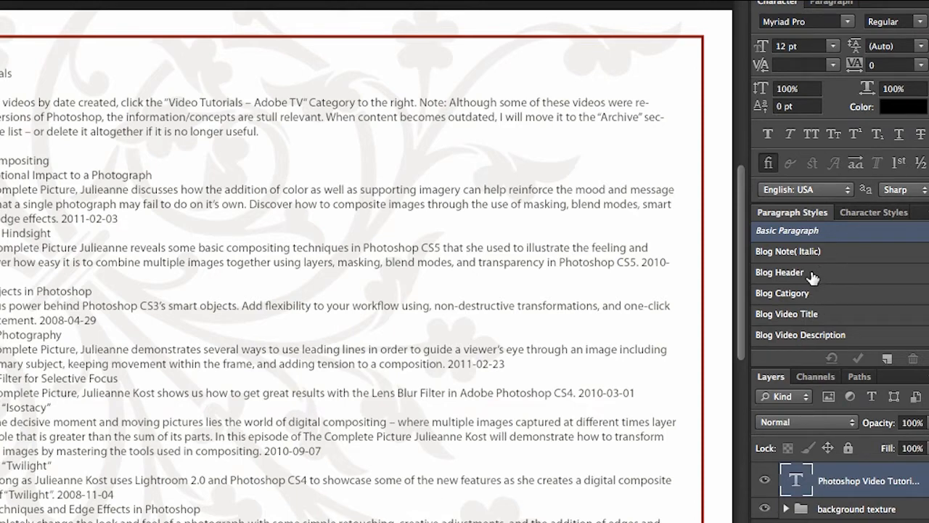
Apply the Blog Header paragraph style to the 'Photoshop Video Tutorials' title line.
click(801, 272)
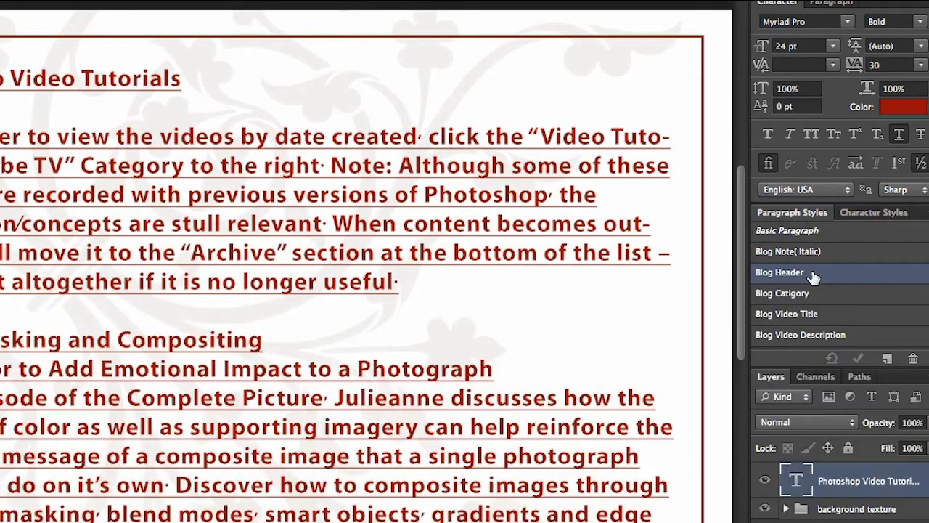
click(787, 230)
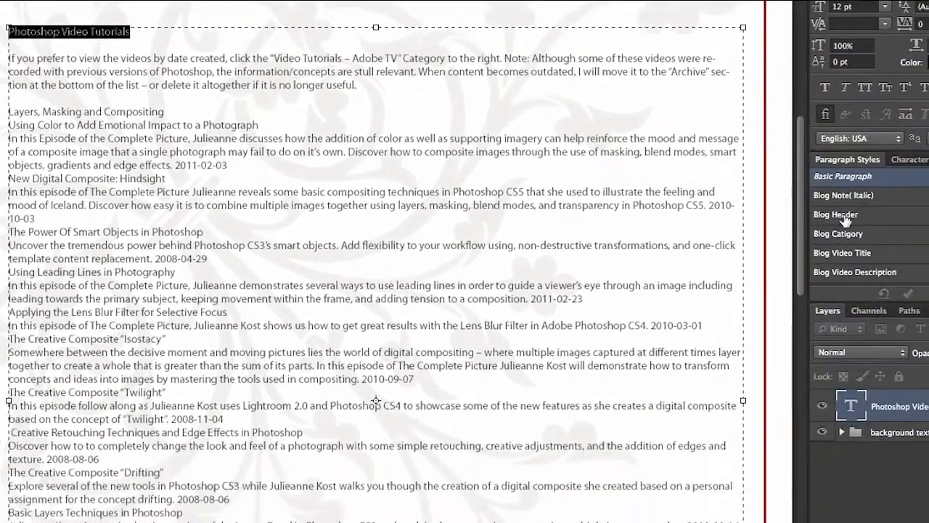
click(836, 214)
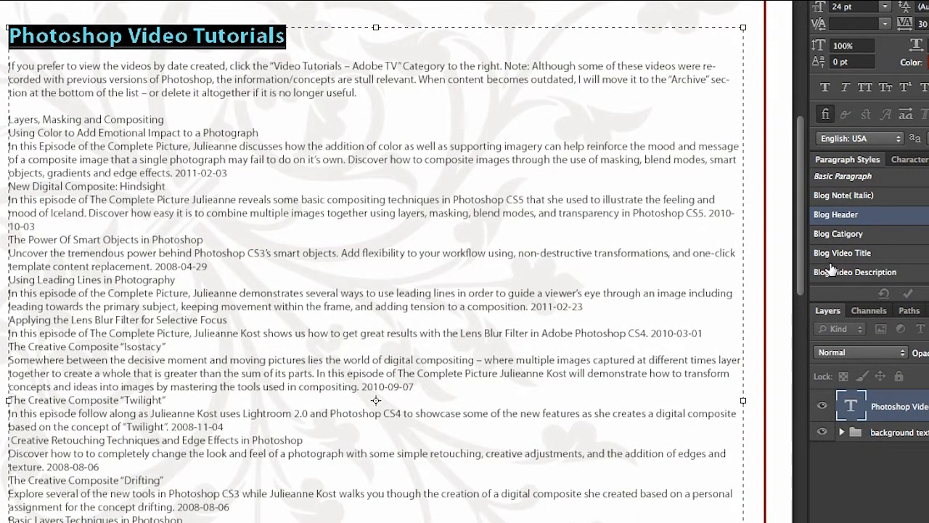
mouse_move(256, 79)
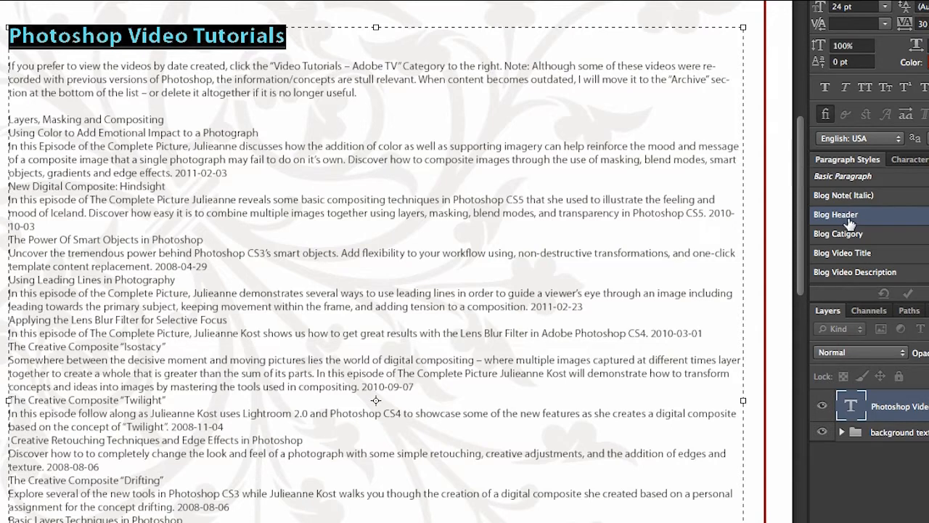
Open the Blog Header style options and change its colour to blue.
double_click(836, 214)
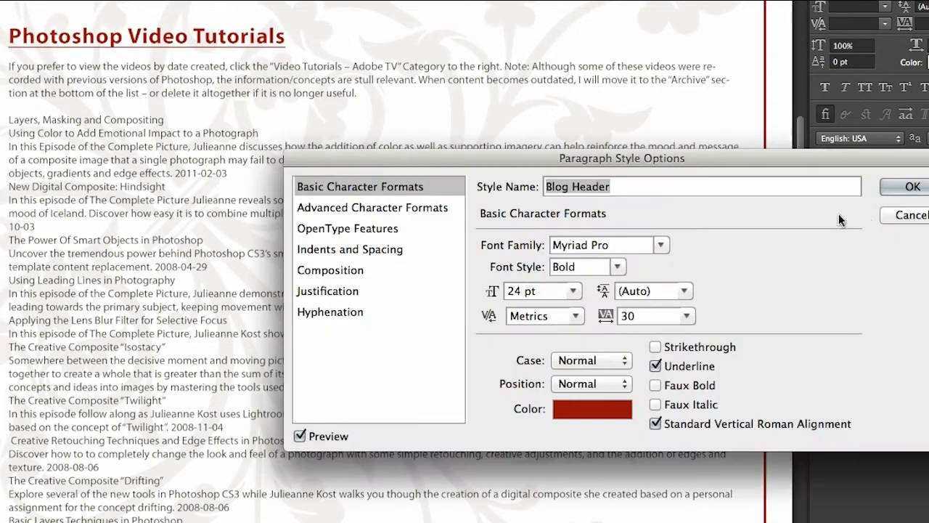
mouse_move(535, 215)
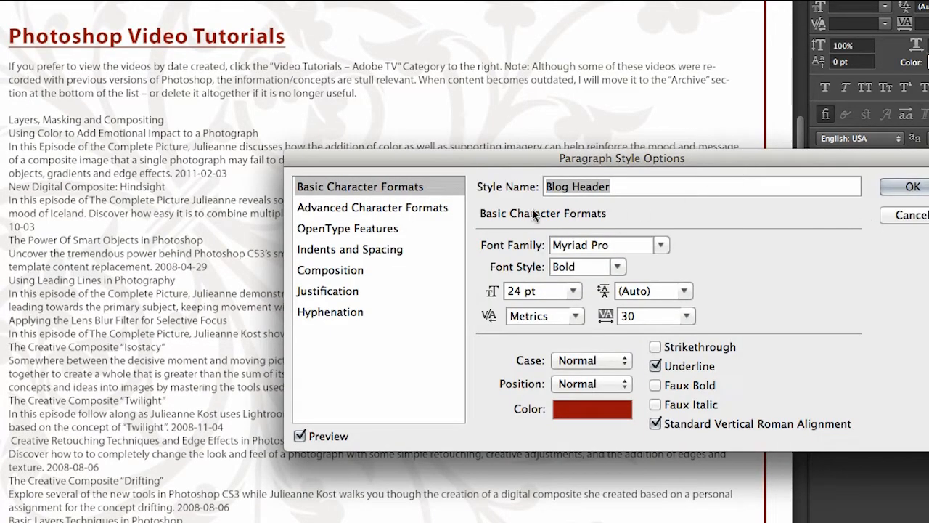
mouse_move(567, 369)
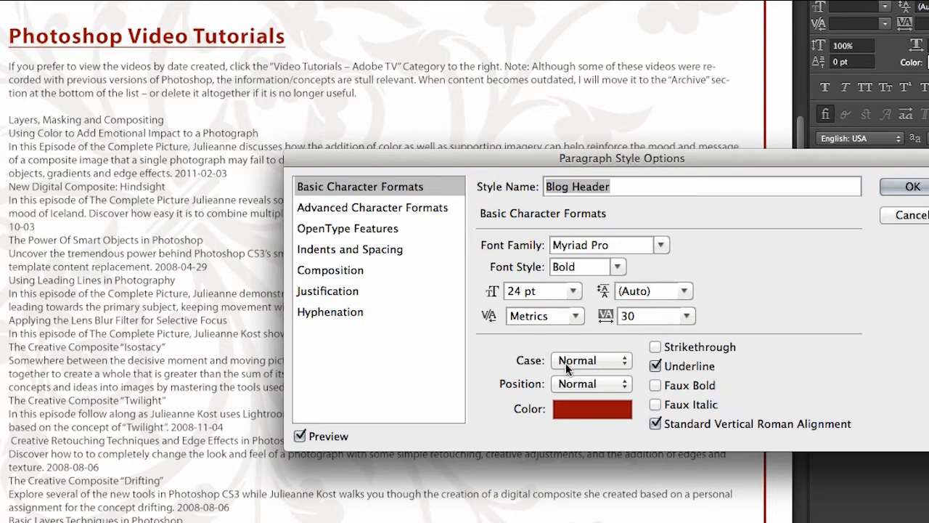
click(593, 410)
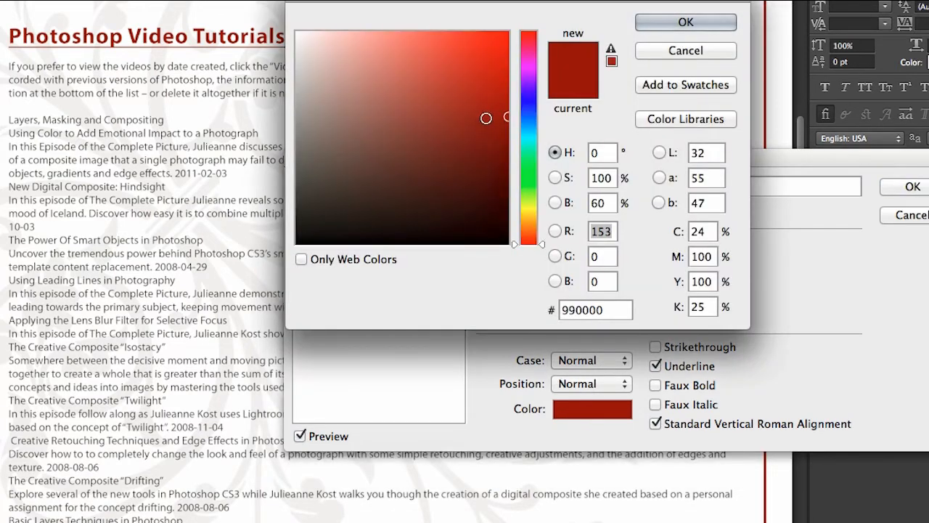
click(687, 22)
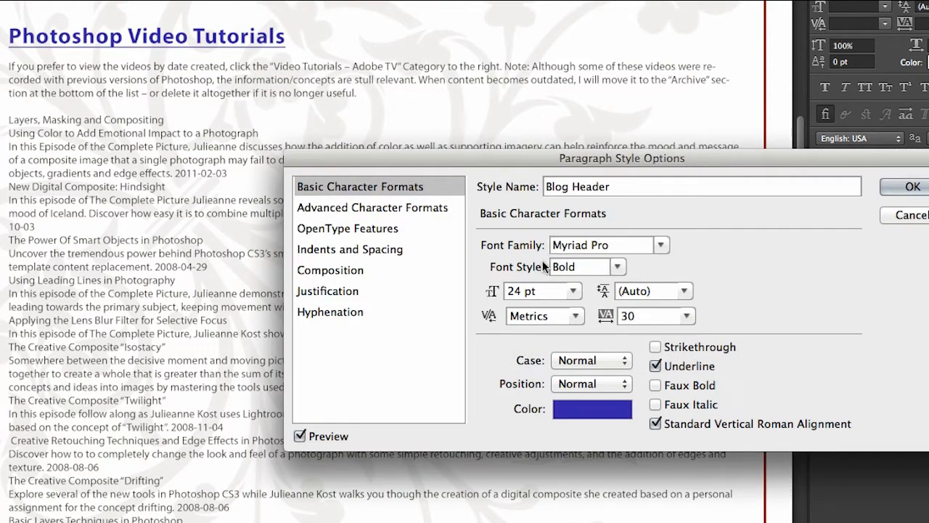
Review the style's sections, keep left alignment, and use Adobe Every-line Composer.
click(372, 207)
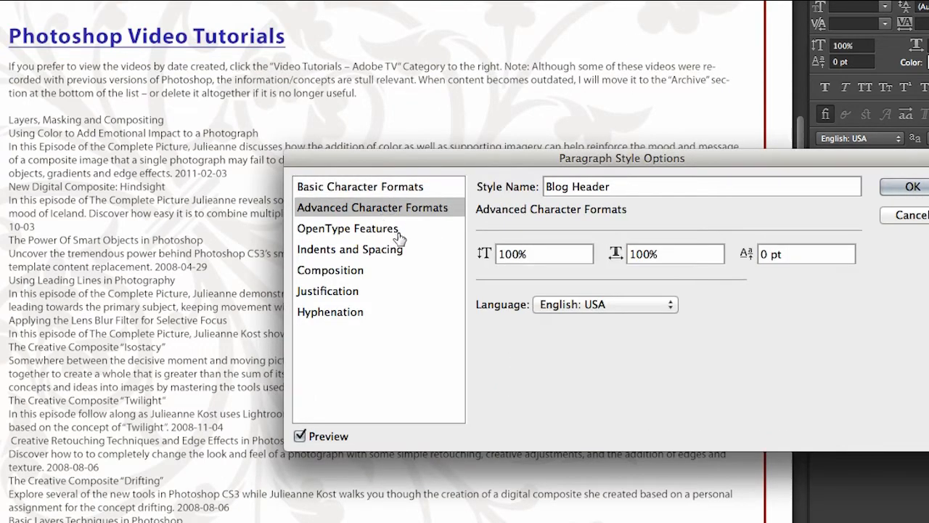
click(348, 228)
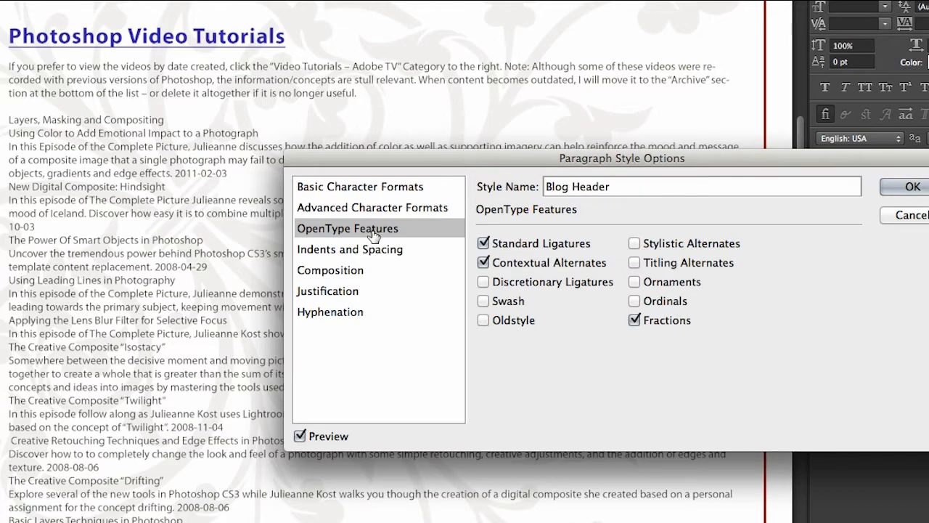
click(350, 249)
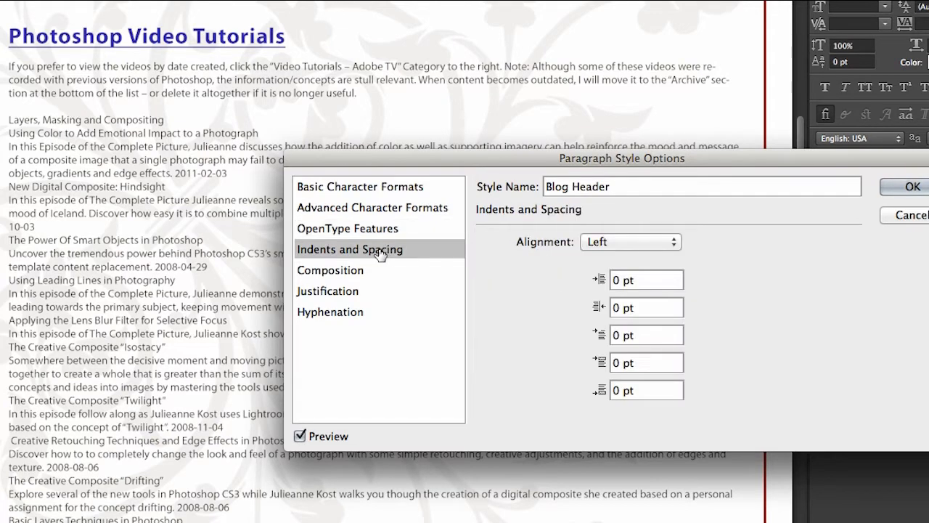
click(630, 241)
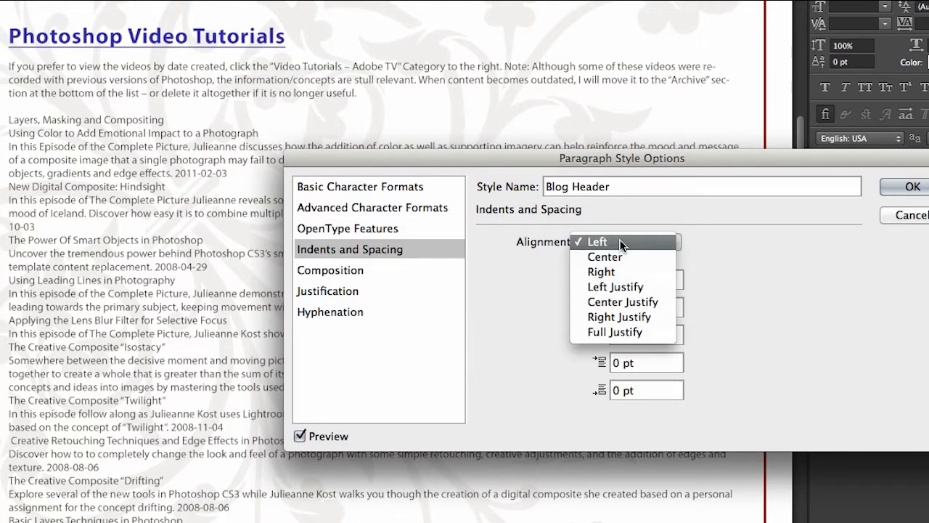
click(597, 242)
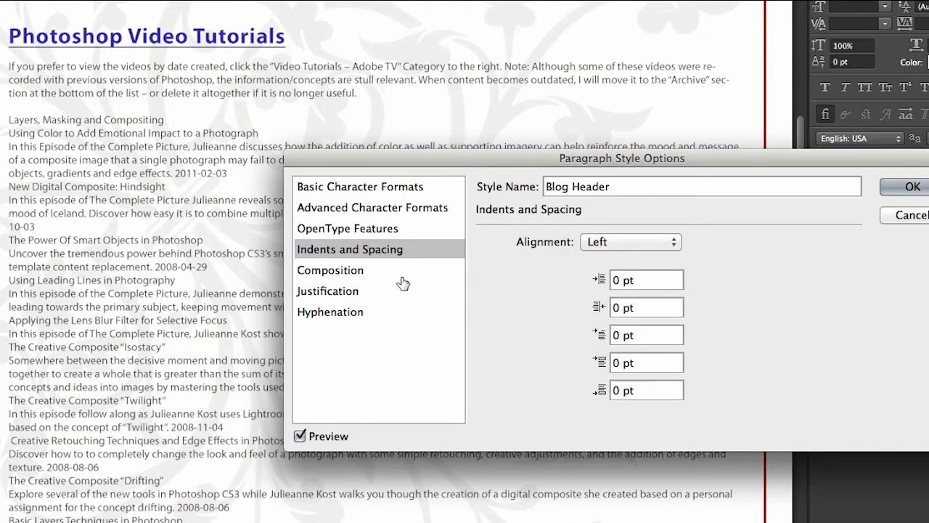
click(331, 270)
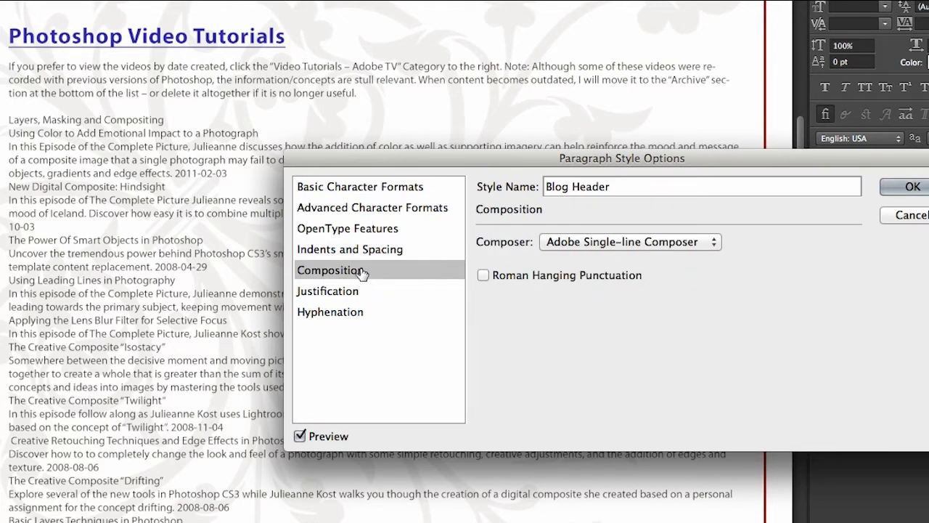
click(629, 242)
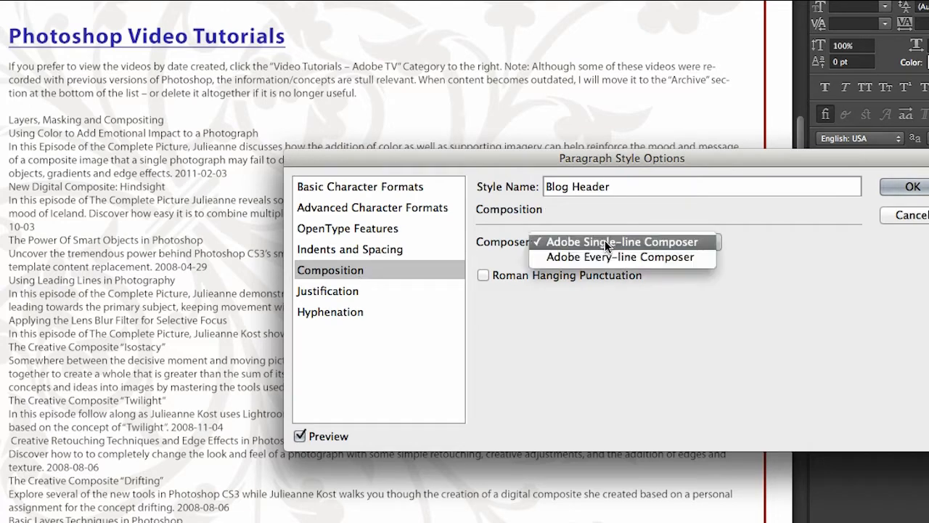
mouse_move(596, 260)
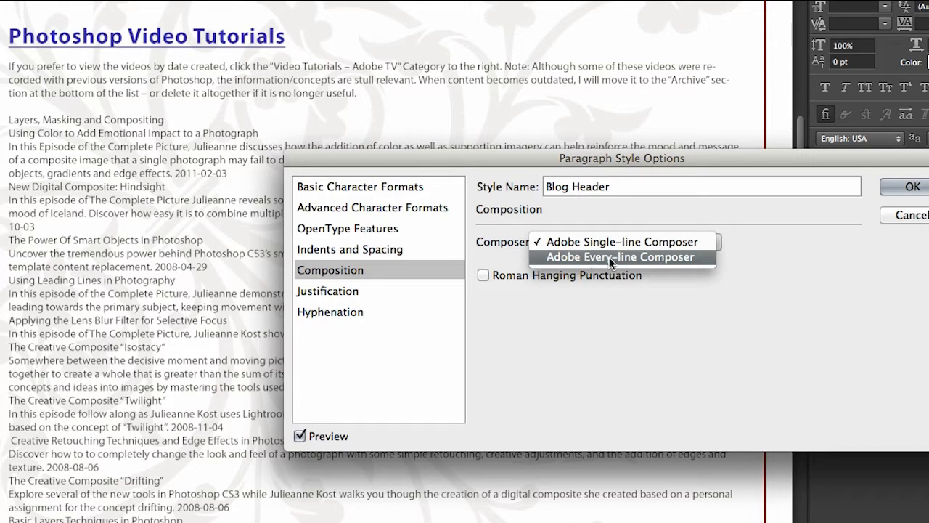
click(623, 256)
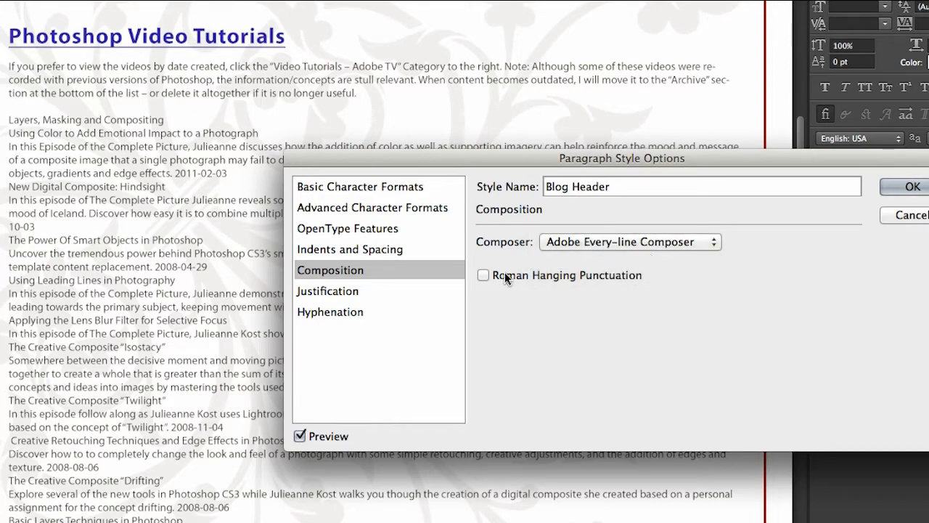
Confirm the Blog Header changes and give a description the Blog Video Description style.
click(483, 275)
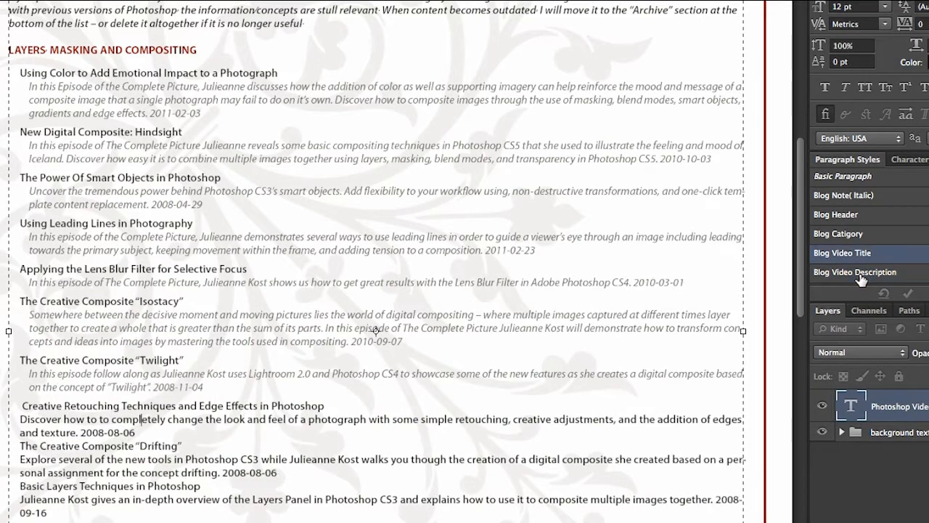
click(855, 272)
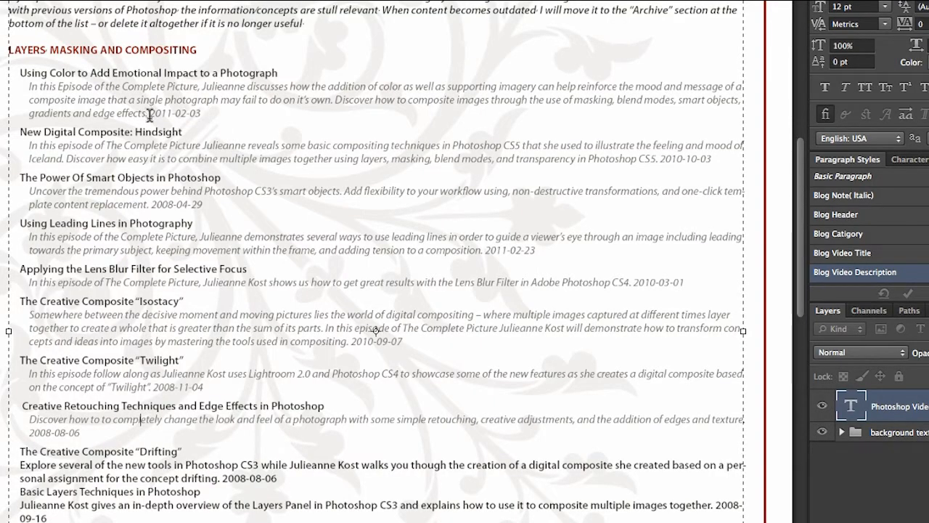
Select the date 2011-02-03 and apply the Blog Red Dates character style.
double_click(174, 113)
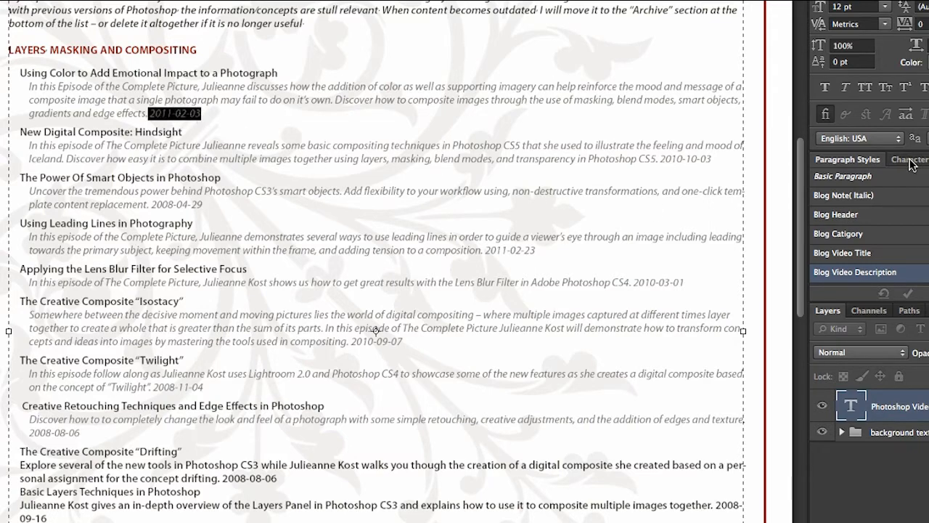
click(908, 159)
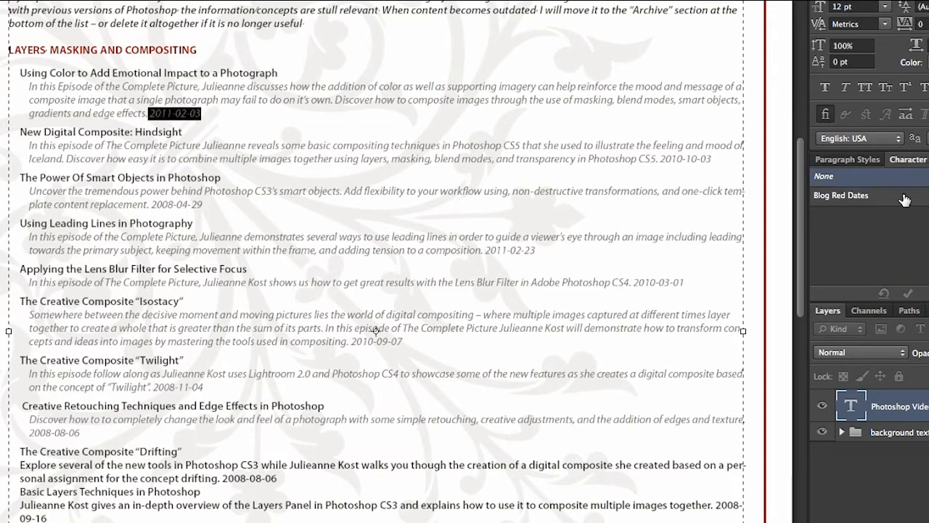
click(841, 196)
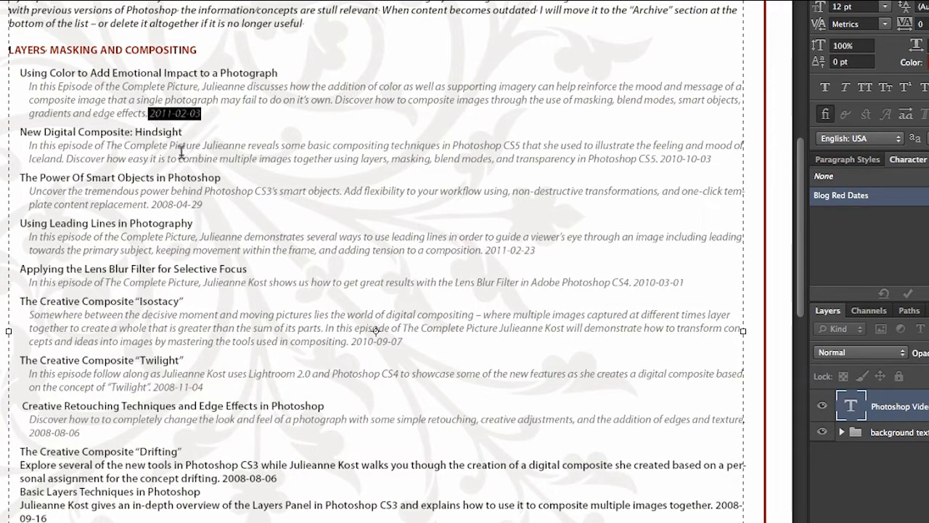
mouse_move(880, 199)
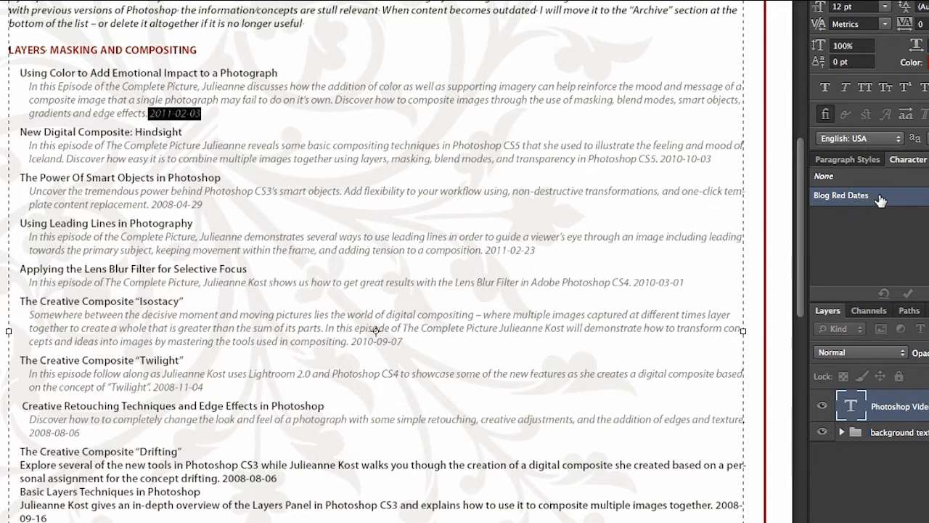
Open the Blog Red Dates style options to check that only Color is set.
double_click(841, 194)
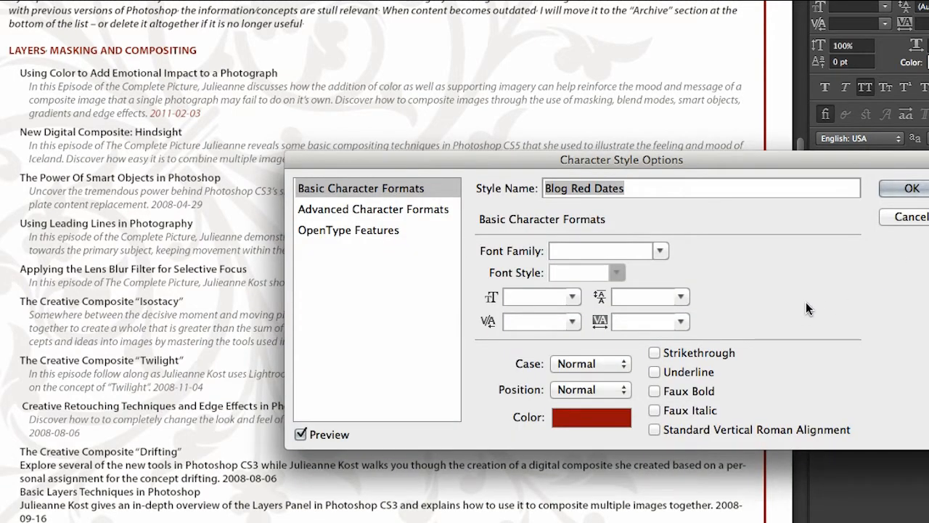
mouse_move(646, 309)
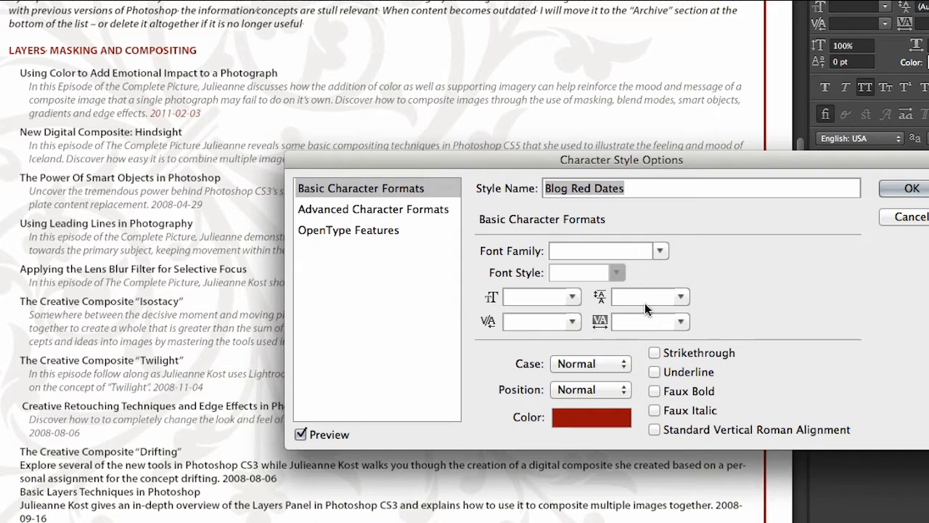
mouse_move(710, 311)
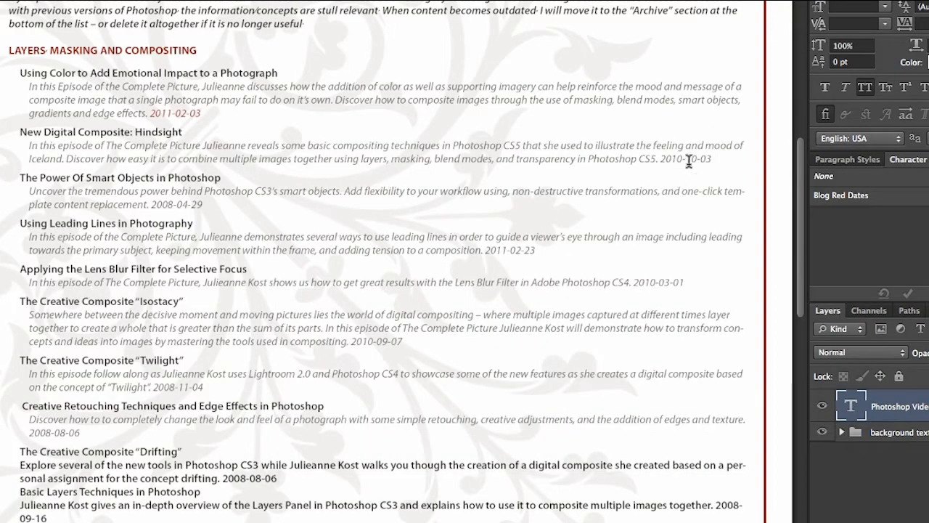
Select the dates 2010-10-03, 2008-04-29 and 2011-02-23 in turn for Blog Red Dates.
double_click(689, 159)
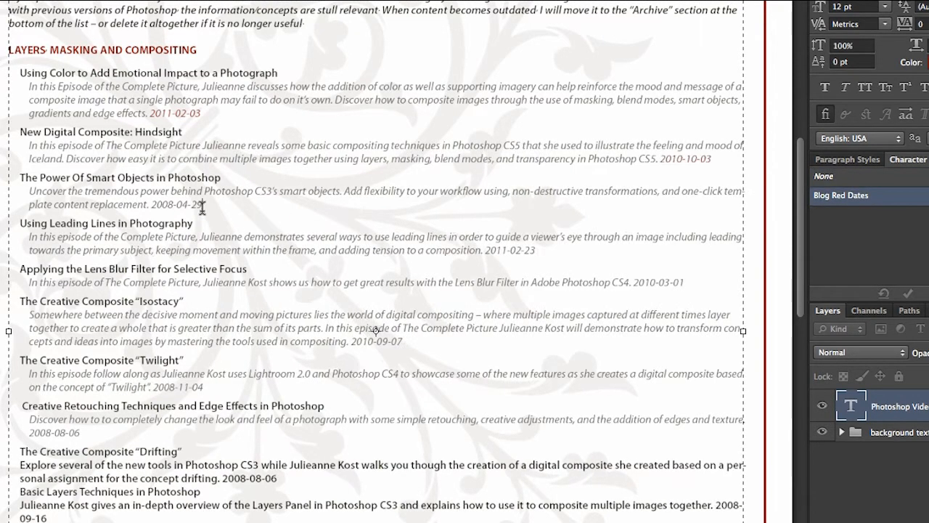
double_click(177, 204)
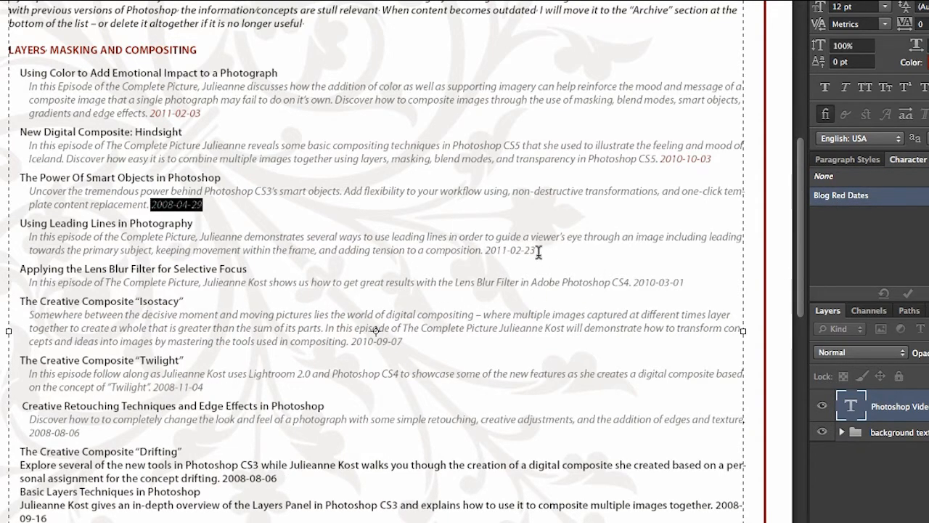
double_click(513, 250)
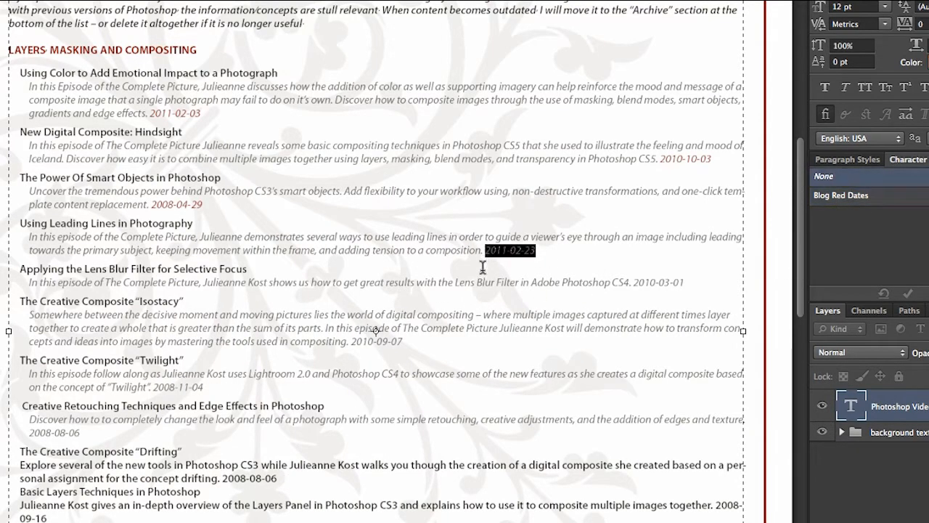
mouse_move(482, 279)
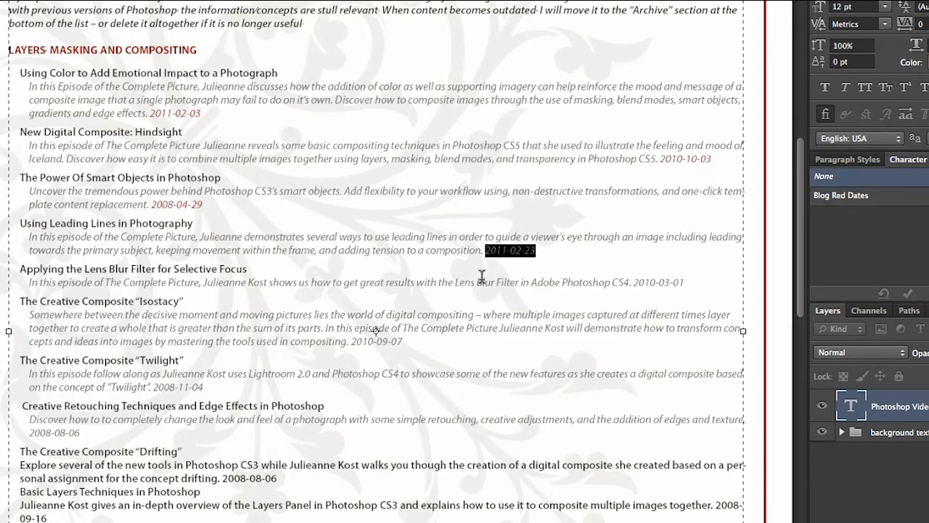
mouse_move(889, 204)
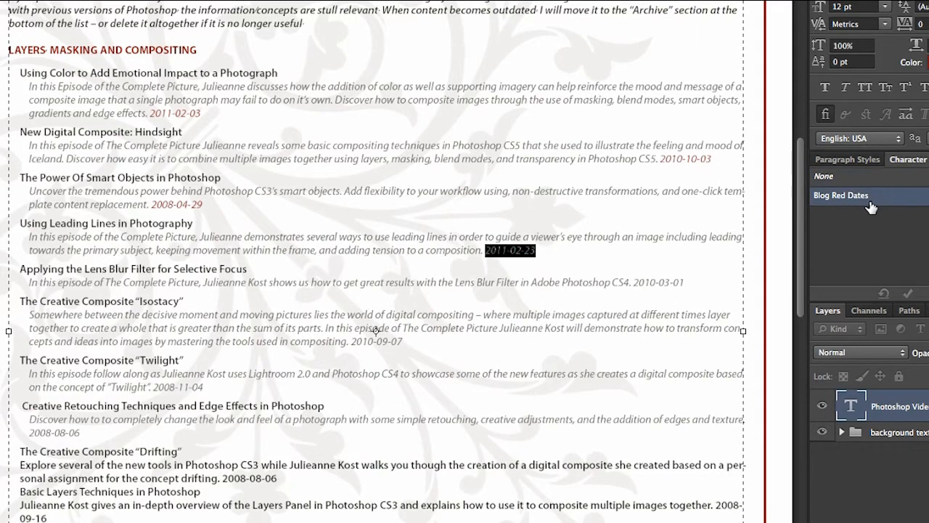
mouse_move(863, 208)
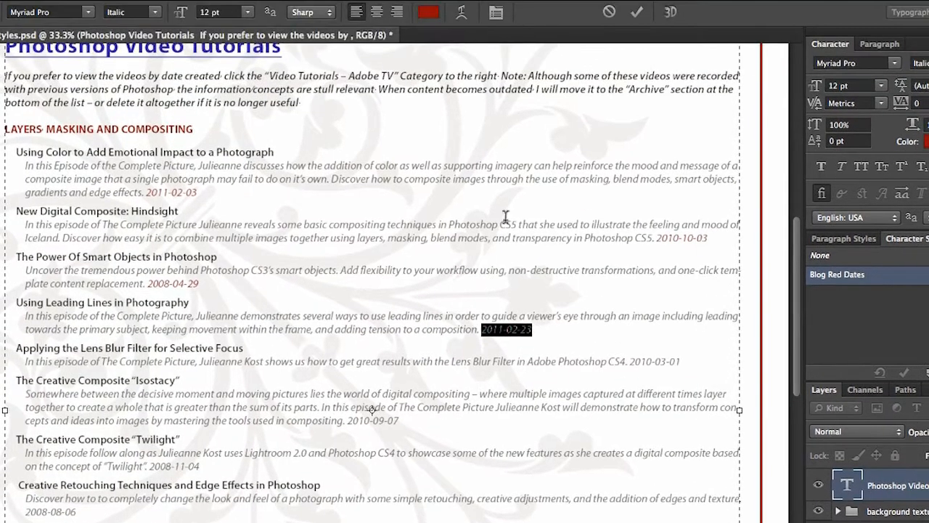
Recolour the selected 2011-02-23 date magenta using the options bar swatch.
click(429, 11)
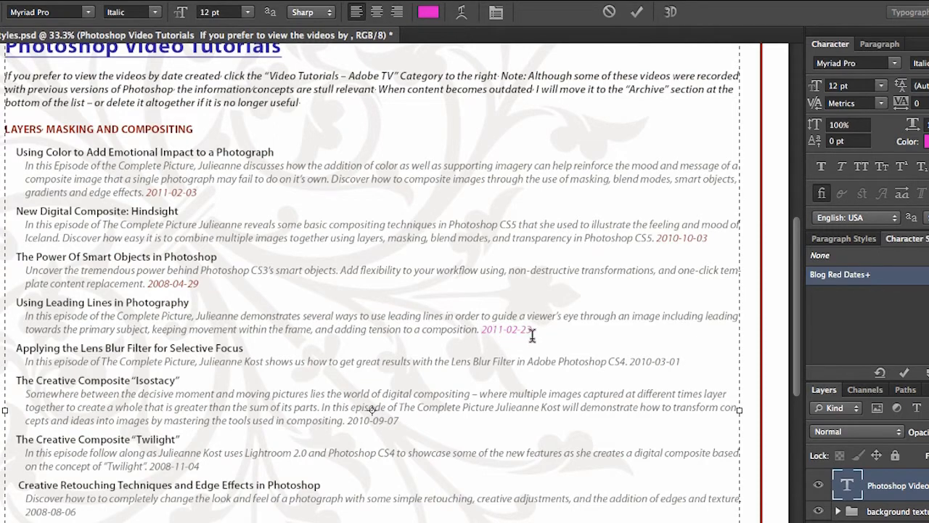
mouse_move(886, 280)
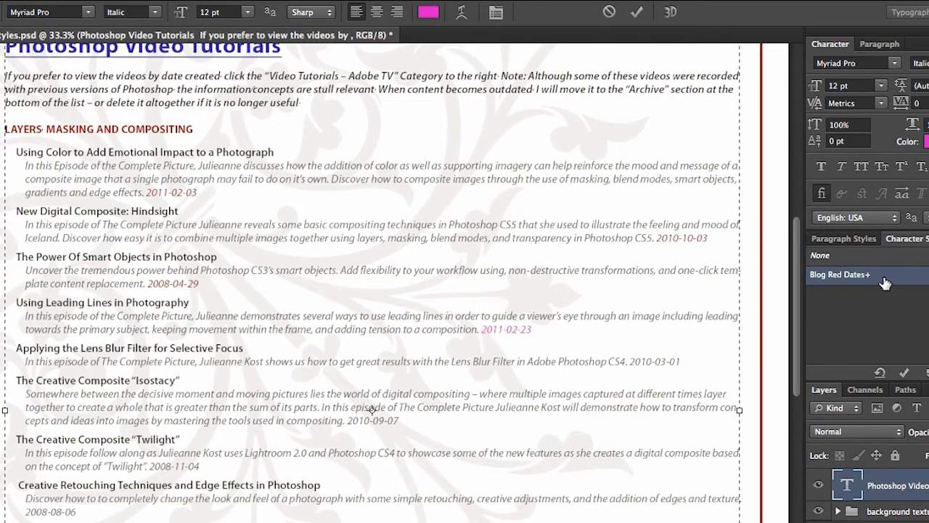
mouse_move(874, 291)
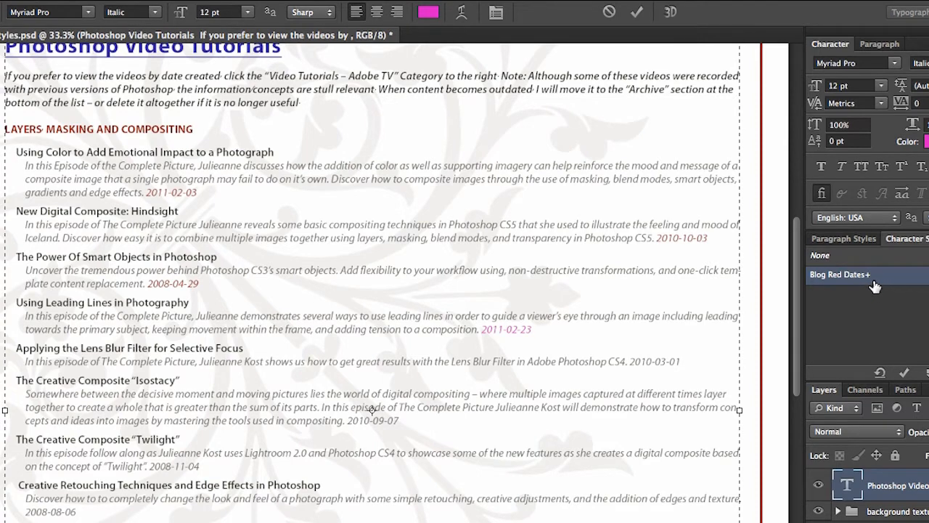
mouse_move(874, 287)
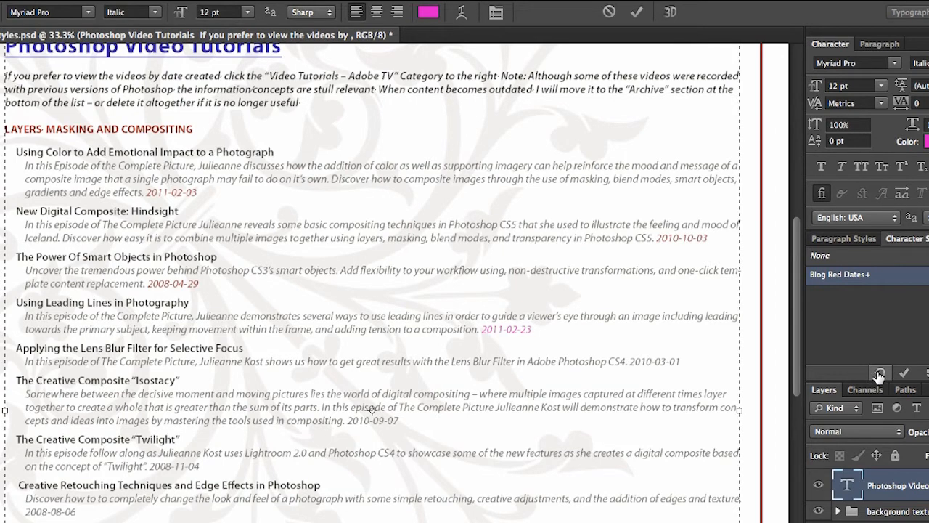
mouse_move(878, 374)
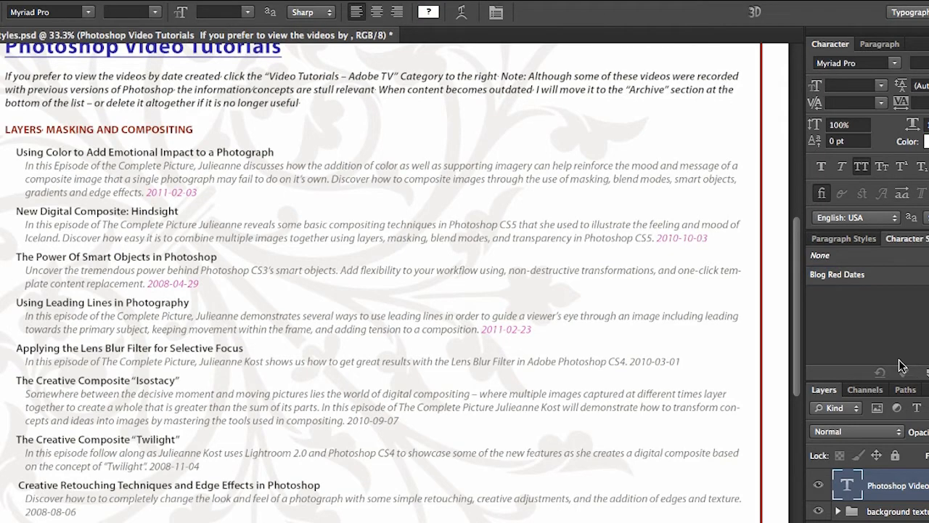
mouse_move(881, 279)
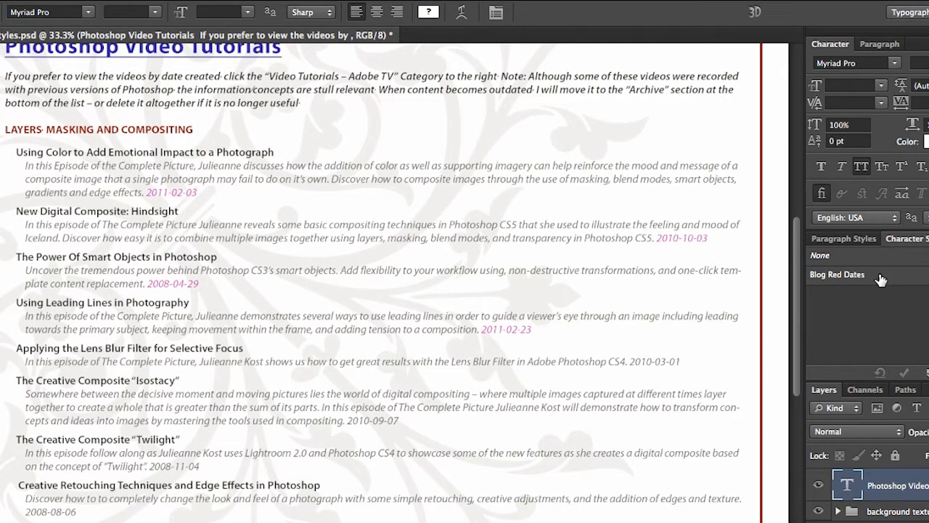
mouse_move(232, 282)
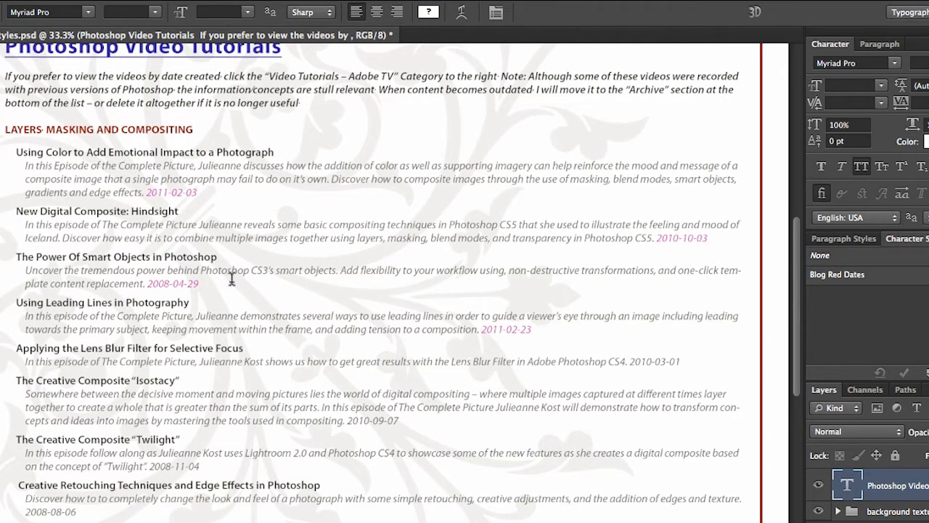
mouse_move(174, 193)
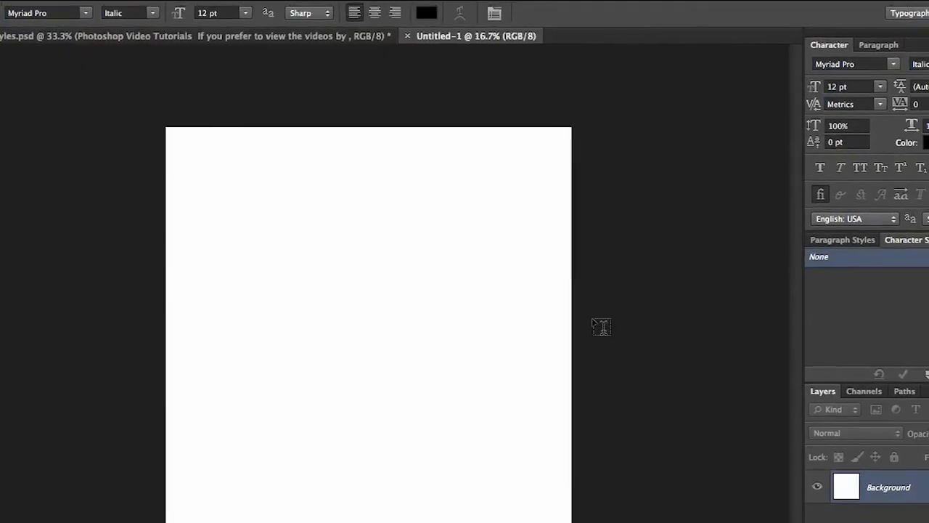
Show the Paragraph Styles panel in the new document and pick Blog Header.
click(349, 10)
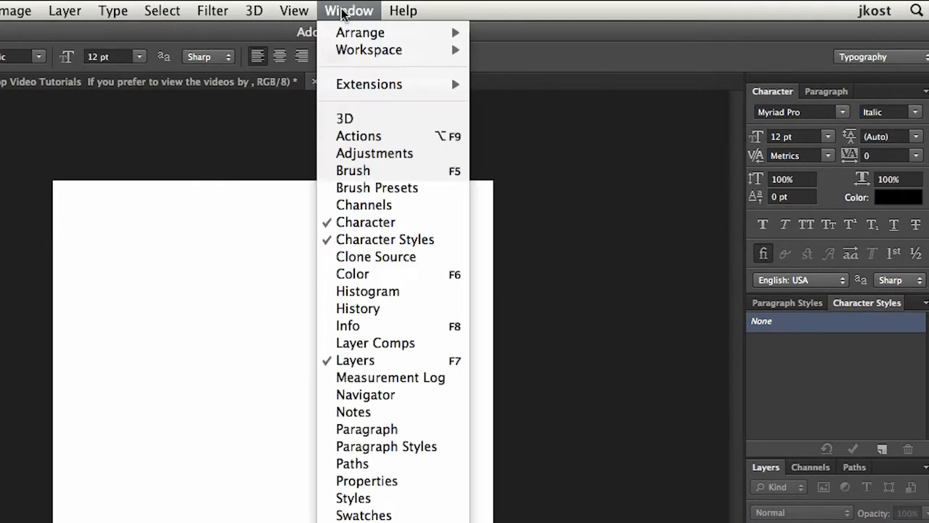
mouse_move(360, 32)
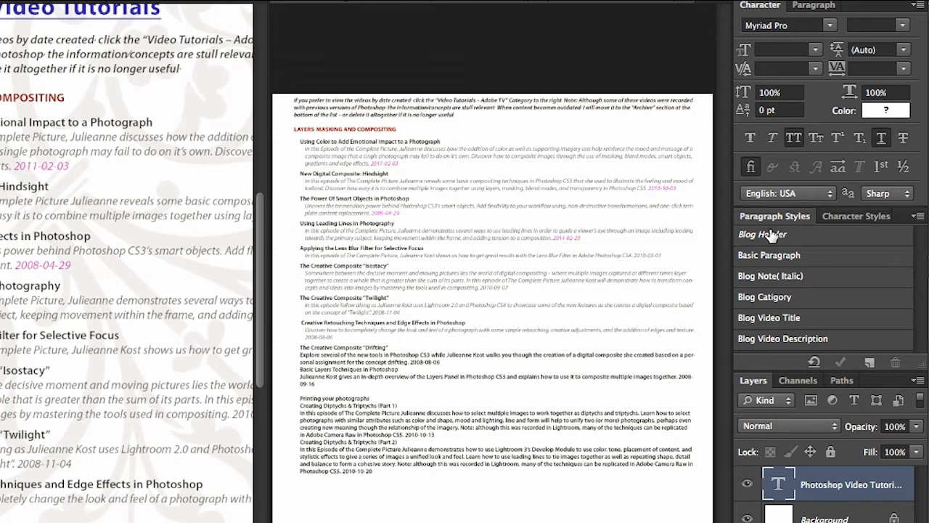
click(918, 215)
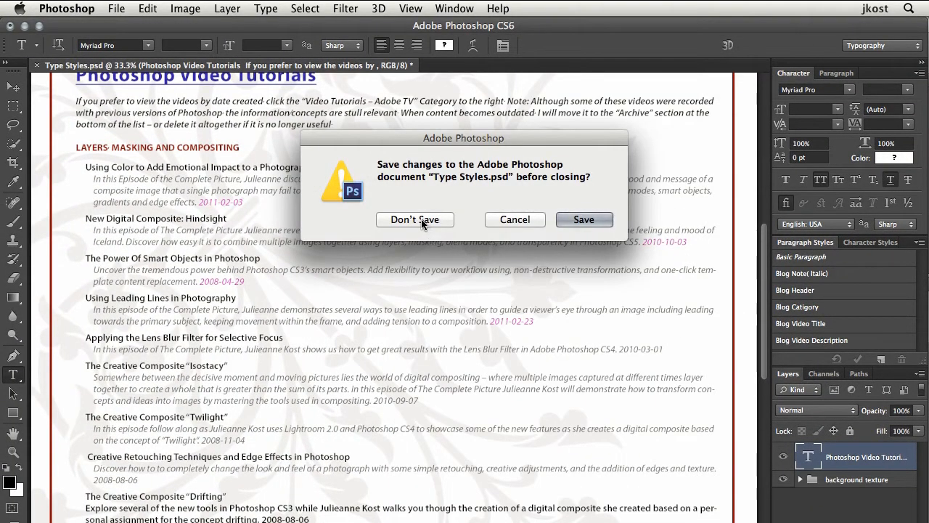
Close Type Styles.psd without saving its changes.
click(415, 219)
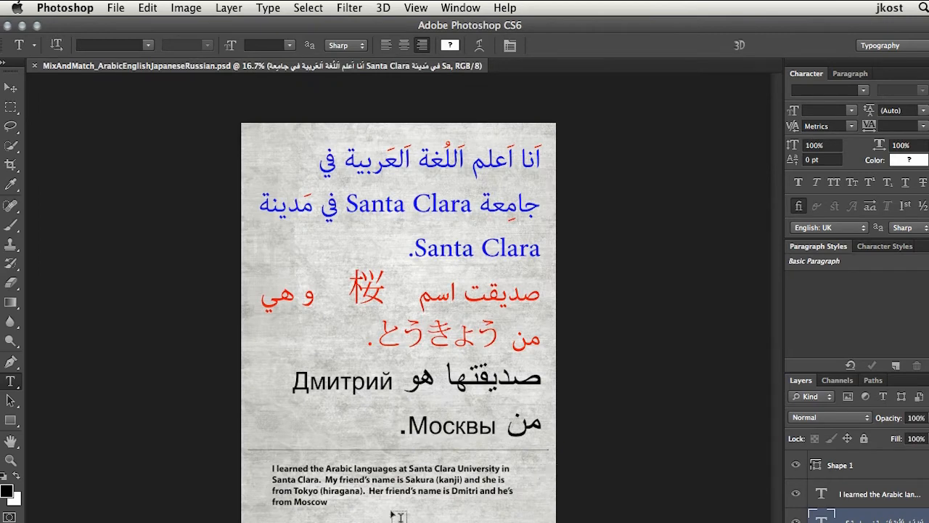
mouse_move(400, 515)
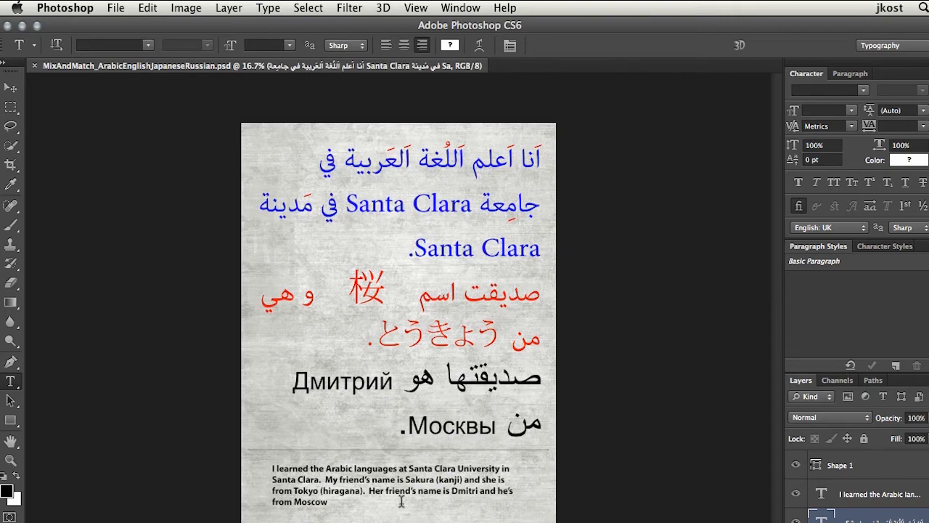